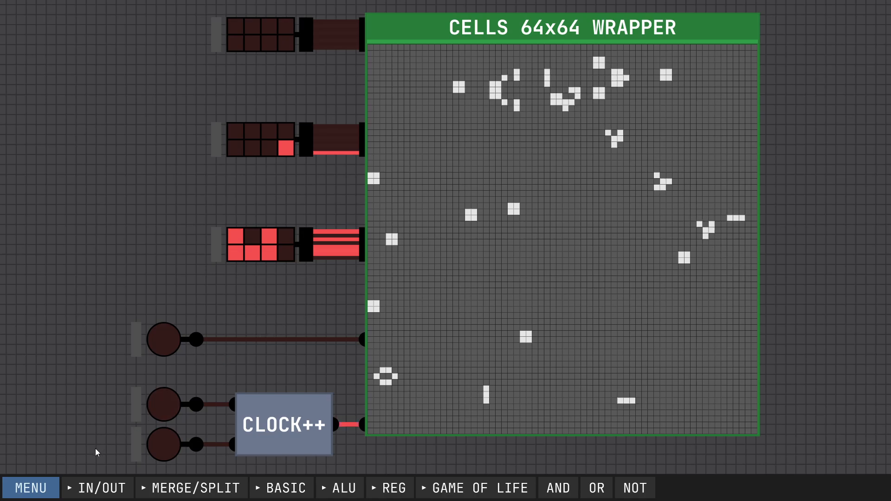
Step: Turn on the clock's input pin and toggle bits on the 8-bit inputs feeding the grid
{"action": "left_click", "coordinate": [31, 488]}
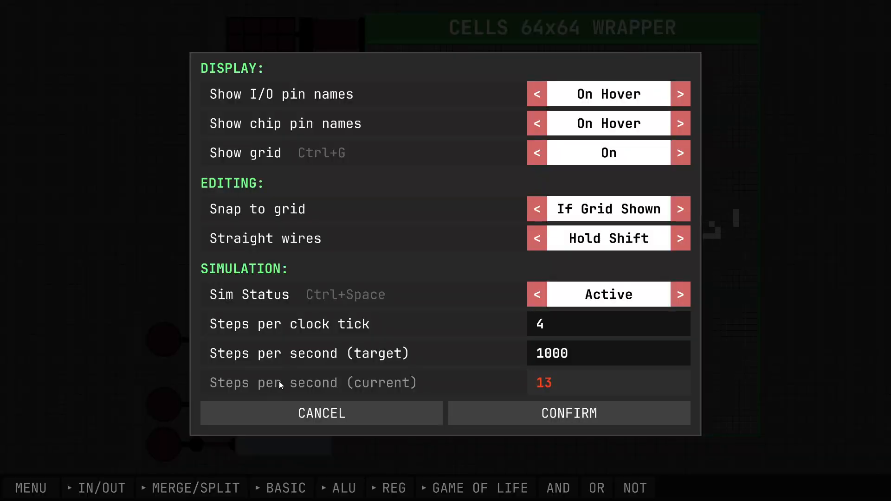
{"action": "mouse_move", "coordinate": [550, 374]}
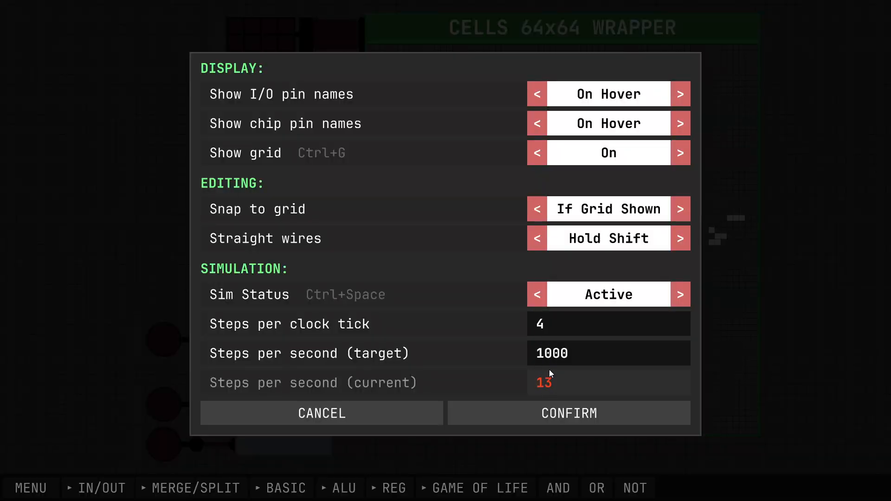
{"action": "left_click", "coordinate": [568, 413]}
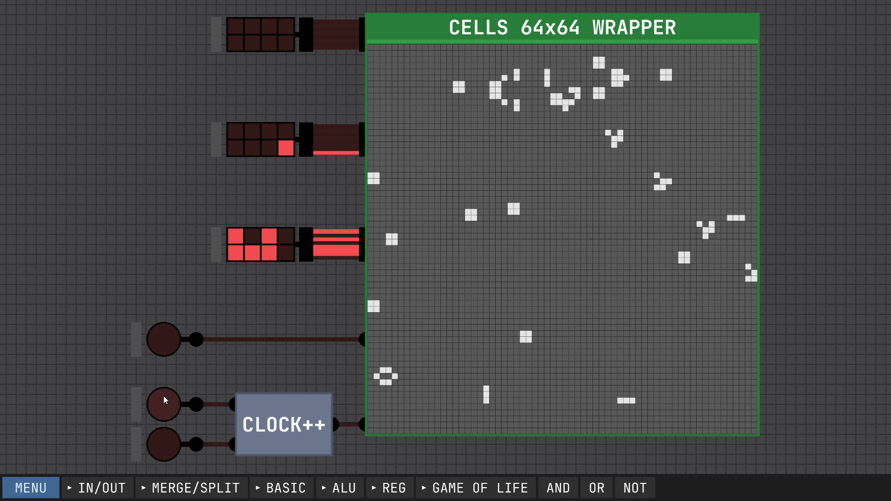
{"action": "left_click", "coordinate": [162, 403]}
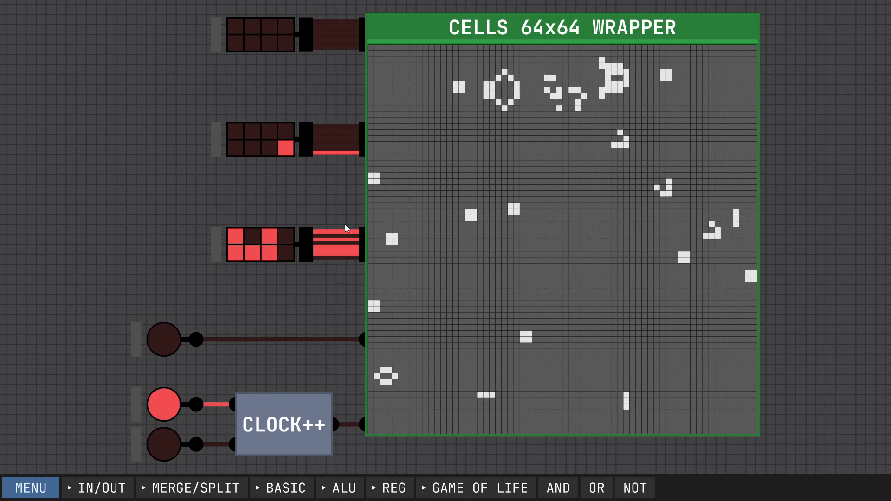
{"action": "left_click", "coordinate": [267, 243]}
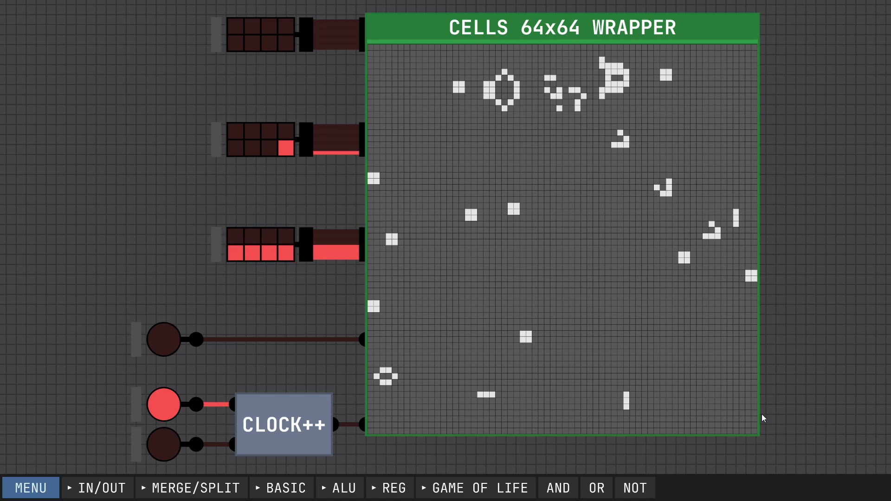
{"action": "mouse_move", "coordinate": [714, 412]}
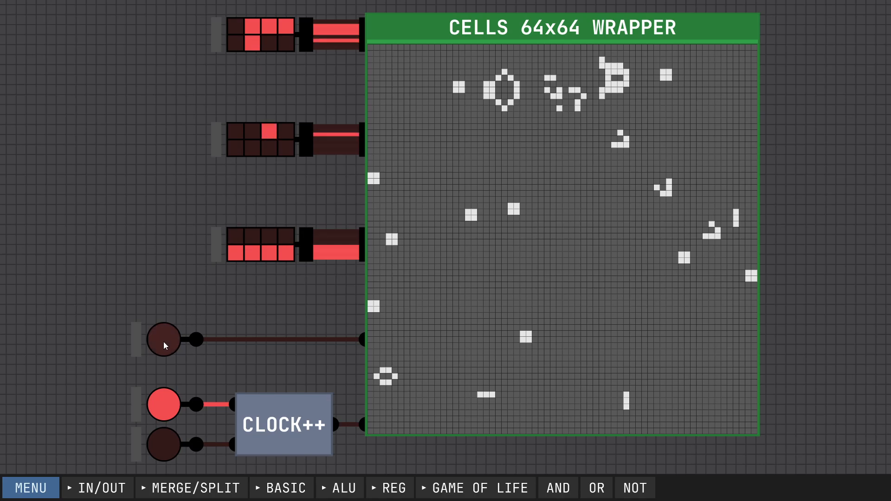
{"action": "left_click", "coordinate": [164, 339]}
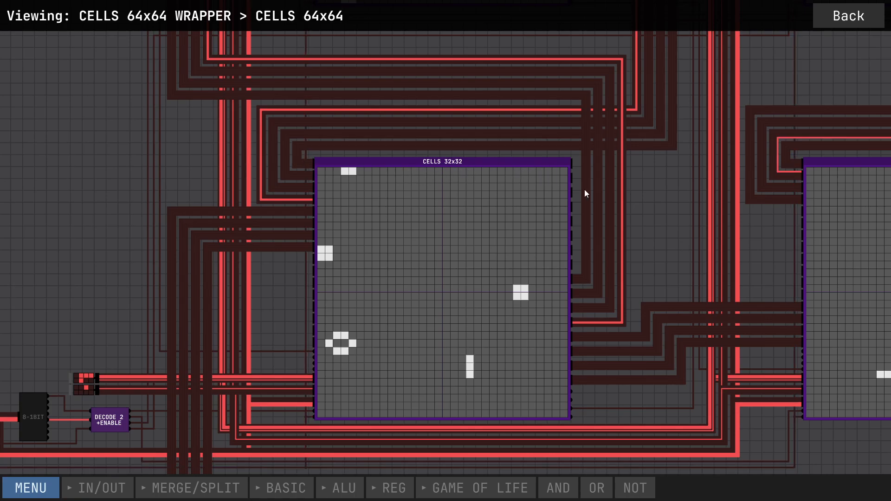
Step: Scroll around inside the CELLS 64x64 chip
{"action": "scroll", "scroll_direction": "down", "scroll_amount": 3}
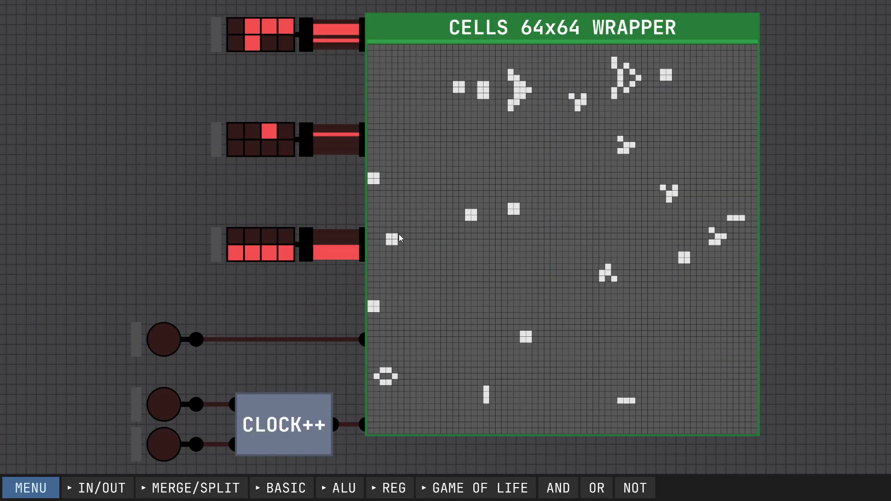
Step: Open the CELLS 64x64 wrapper chip and zoom out to see its four 32x32 sub-chips
{"action": "double_click", "coordinate": [560, 27]}
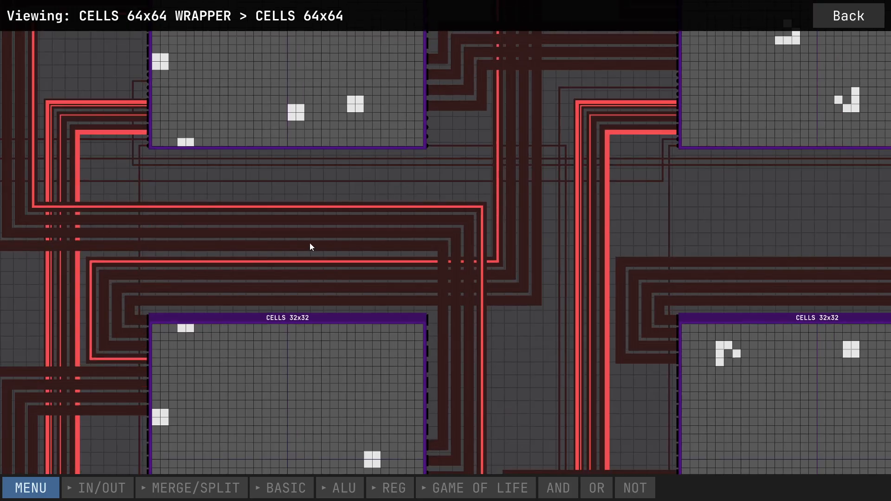
{"action": "scroll", "scroll_direction": "down", "scroll_amount": 3}
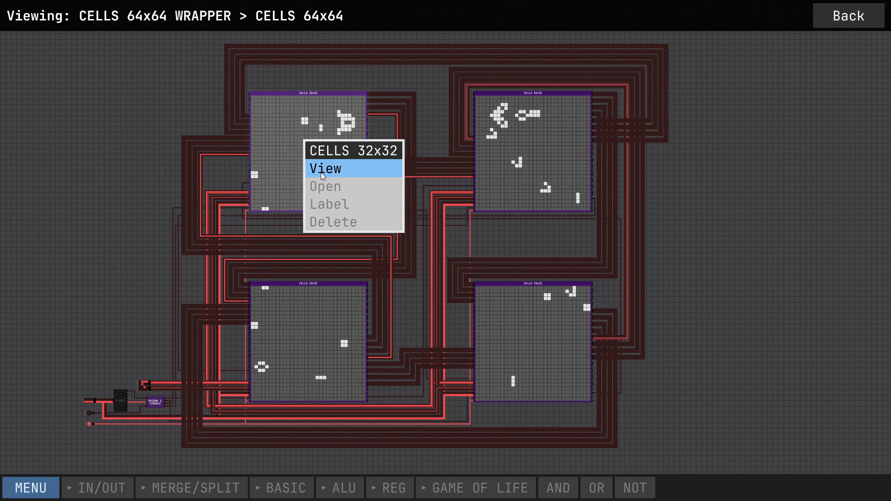
Step: View inside the top-left CELLS 32x32 chip, go back, and view inside a 32x32 chip again
{"action": "left_click", "coordinate": [325, 168]}
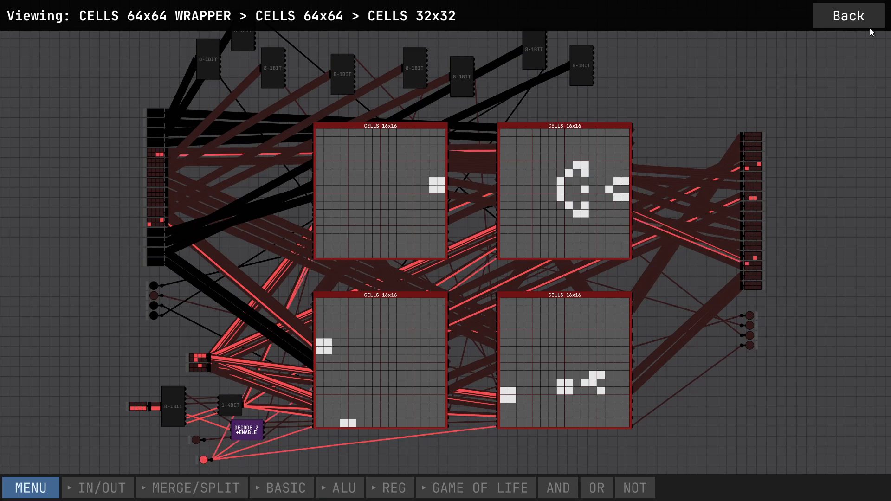
{"action": "left_click", "coordinate": [847, 15]}
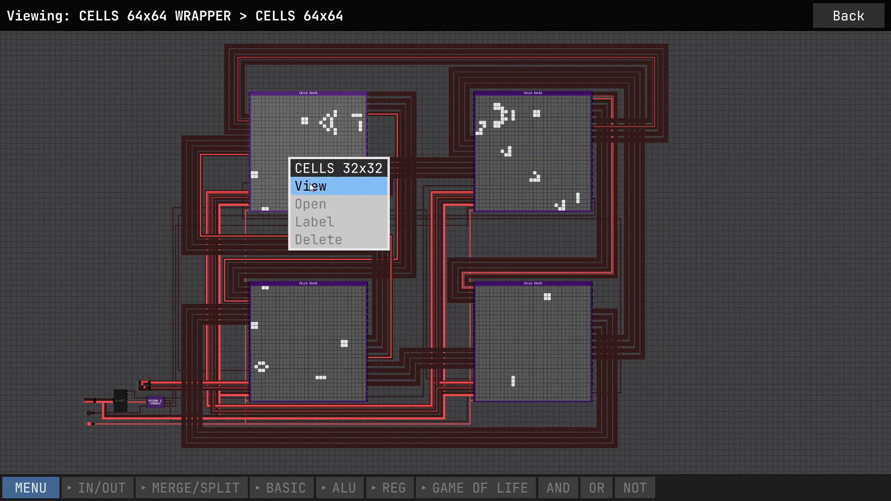
{"action": "left_click", "coordinate": [310, 186]}
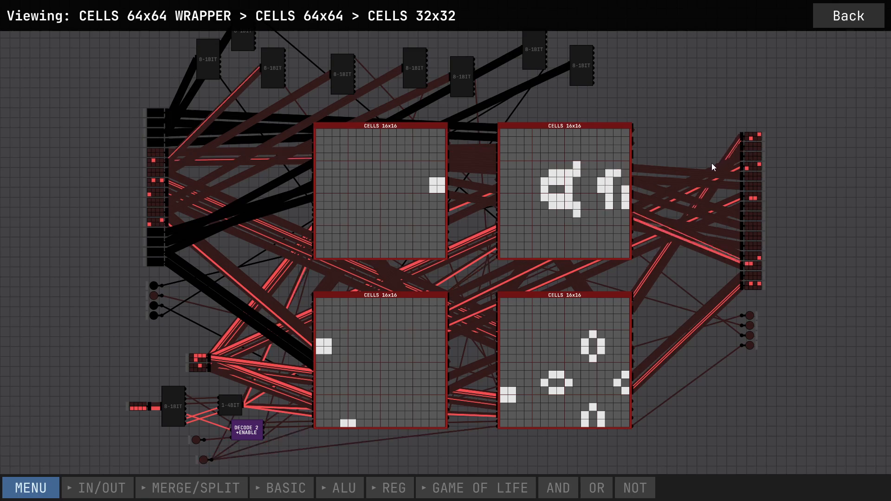
{"action": "left_click", "coordinate": [847, 16]}
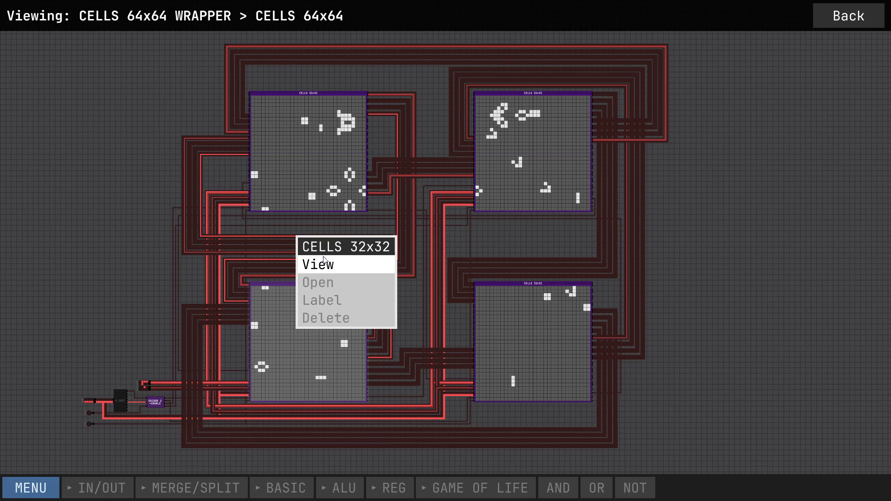
{"action": "left_click", "coordinate": [316, 264]}
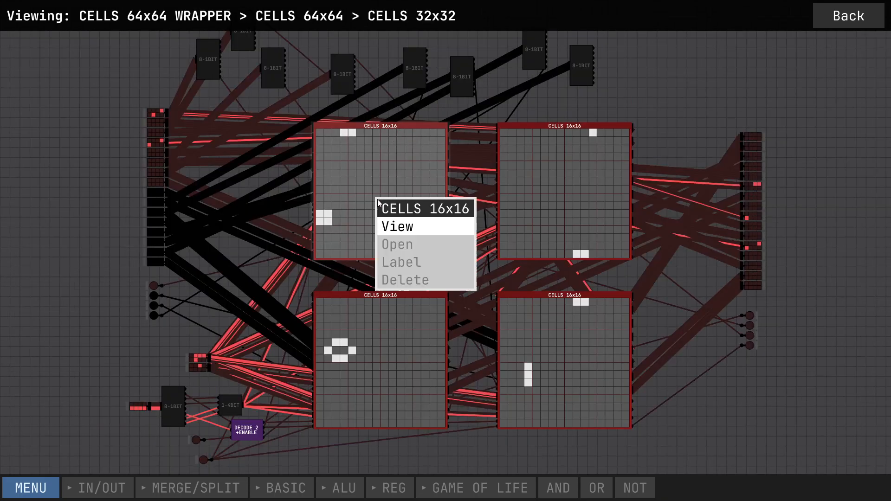
Step: View inside the top-left CELLS 16x16 chip
{"action": "left_click", "coordinate": [397, 227]}
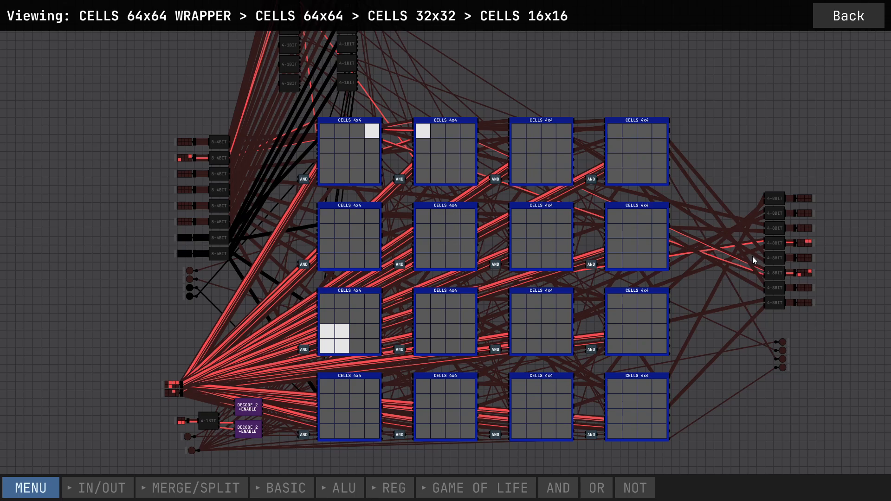
{"action": "mouse_move", "coordinate": [358, 415]}
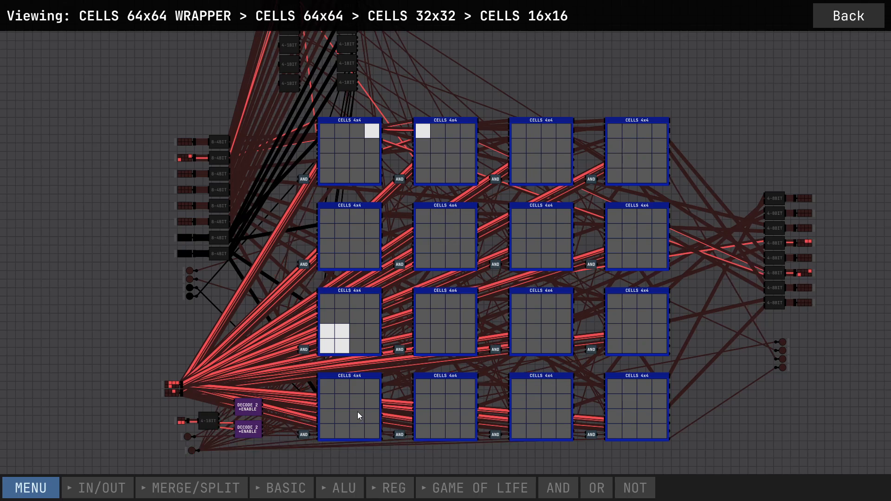
{"action": "mouse_move", "coordinate": [456, 238]}
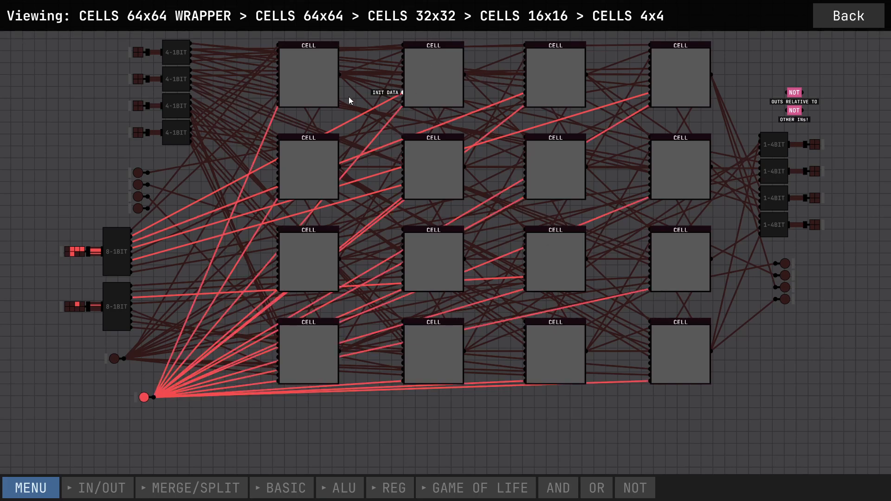
{"action": "mouse_move", "coordinate": [404, 165]}
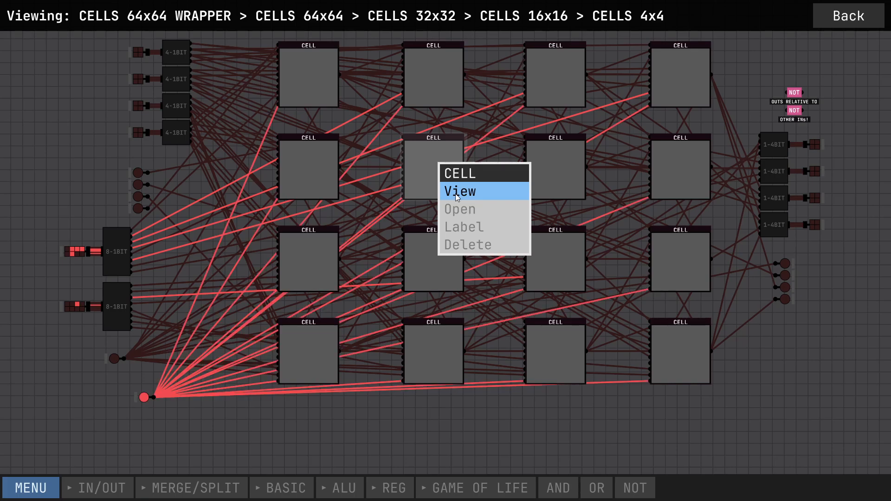
Step: Look inside a single CELL, peek into its ADD1 8-INs adder, and return
{"action": "left_click", "coordinate": [460, 191]}
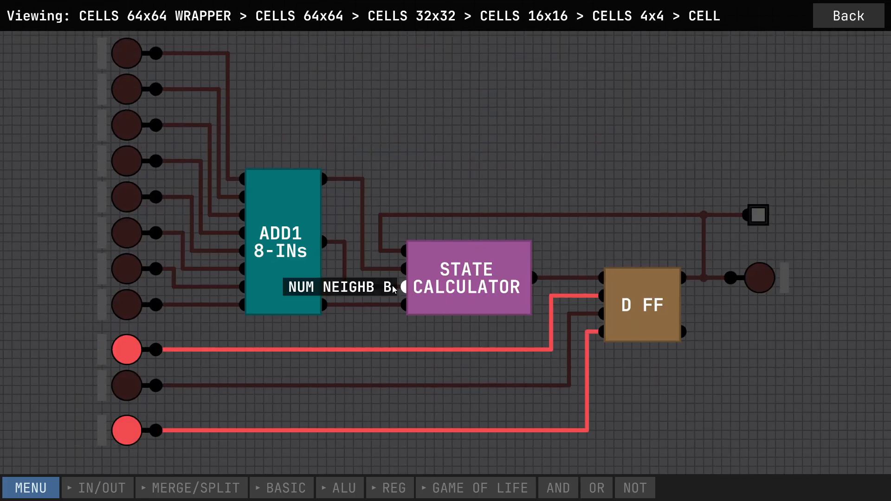
{"action": "mouse_move", "coordinate": [164, 18]}
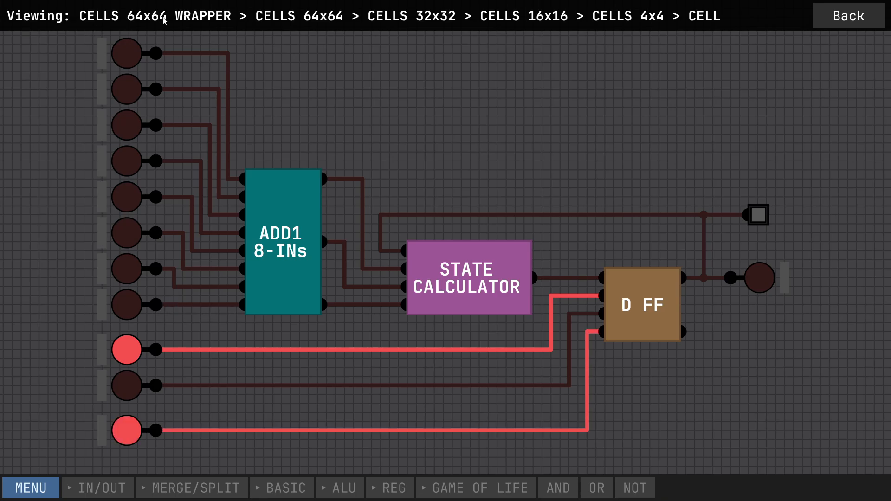
{"action": "mouse_move", "coordinate": [290, 249]}
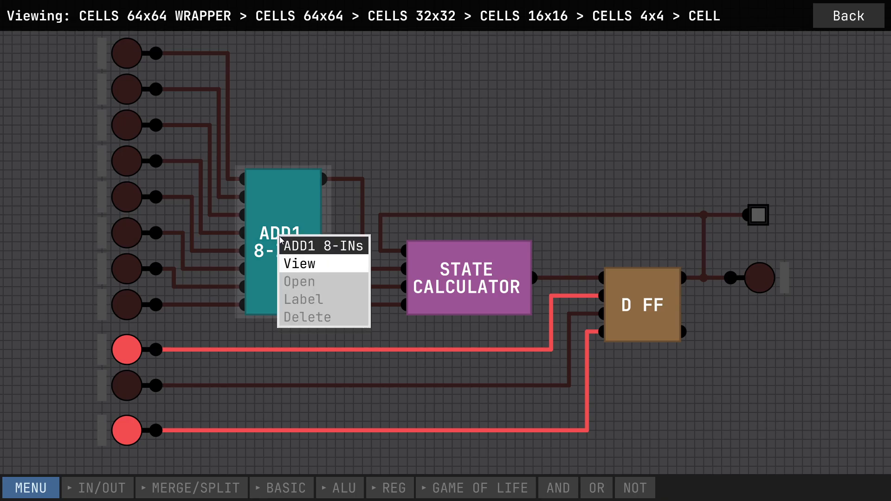
{"action": "left_click", "coordinate": [300, 263]}
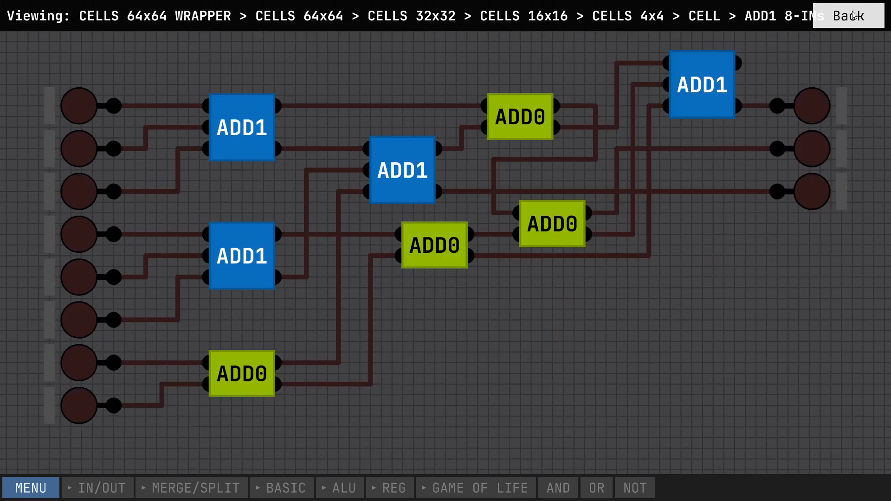
{"action": "left_click", "coordinate": [847, 15]}
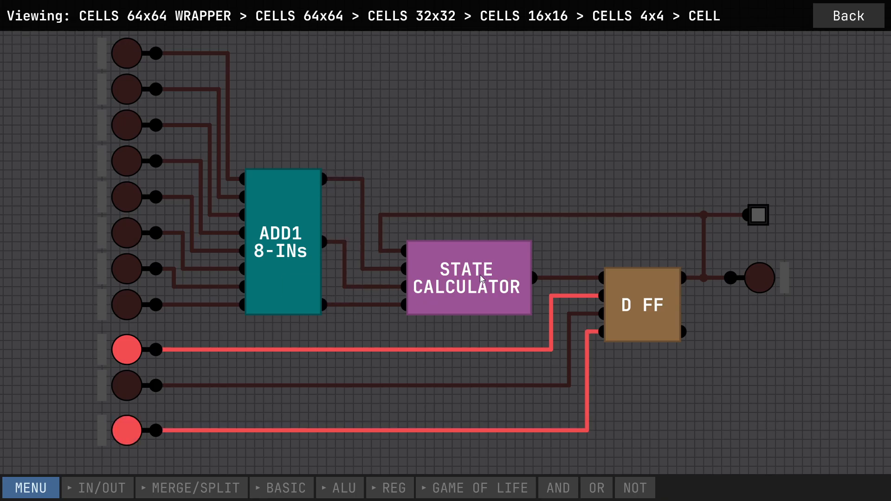
{"action": "double_click", "coordinate": [466, 278]}
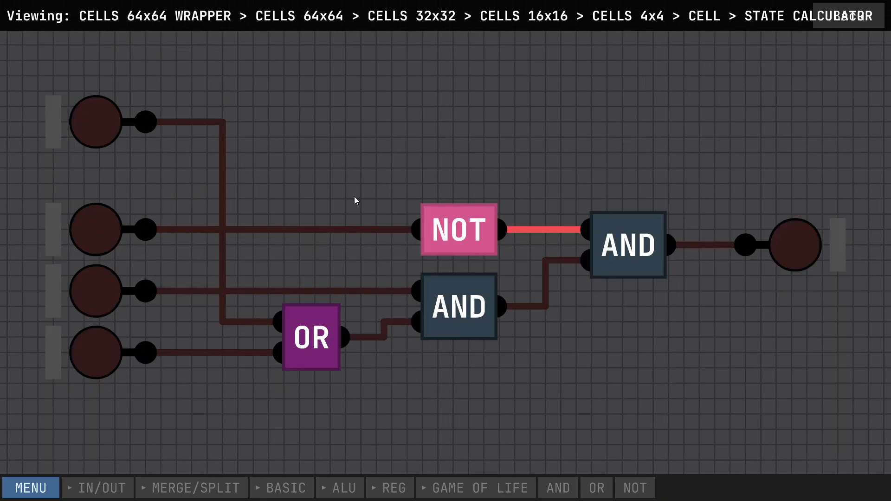
{"action": "mouse_move", "coordinate": [686, 256]}
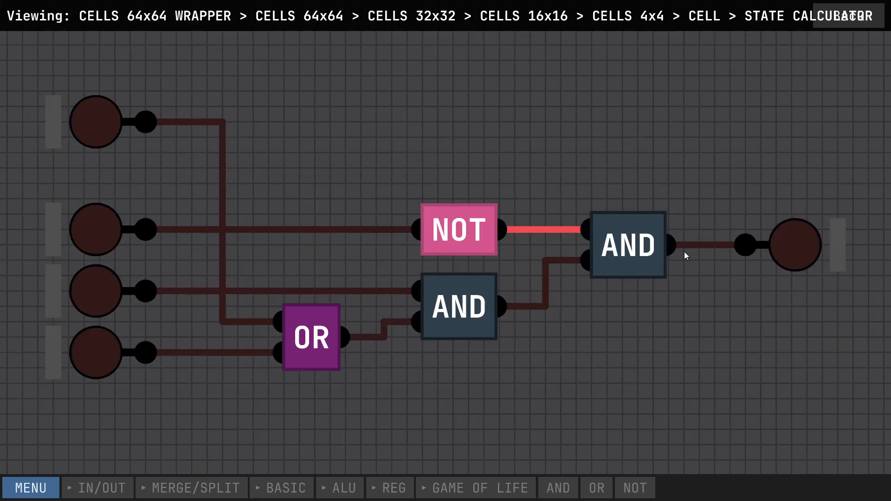
{"action": "mouse_move", "coordinate": [635, 251]}
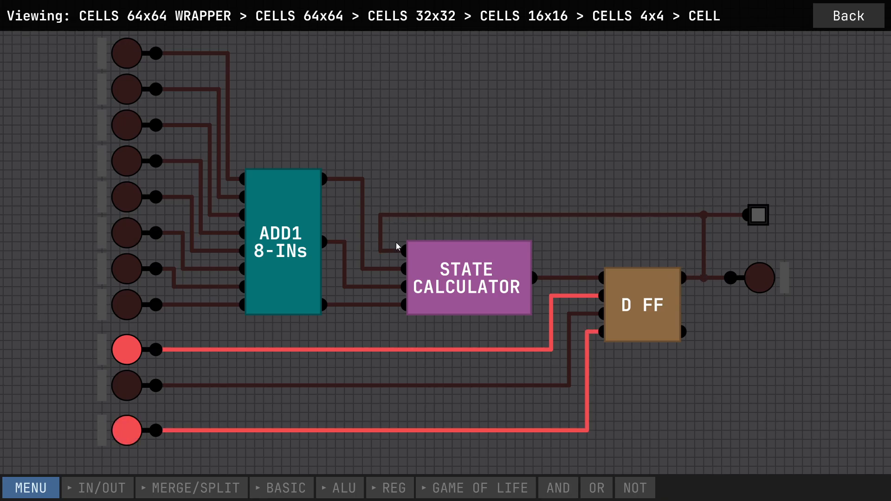
{"action": "mouse_move", "coordinate": [560, 179]}
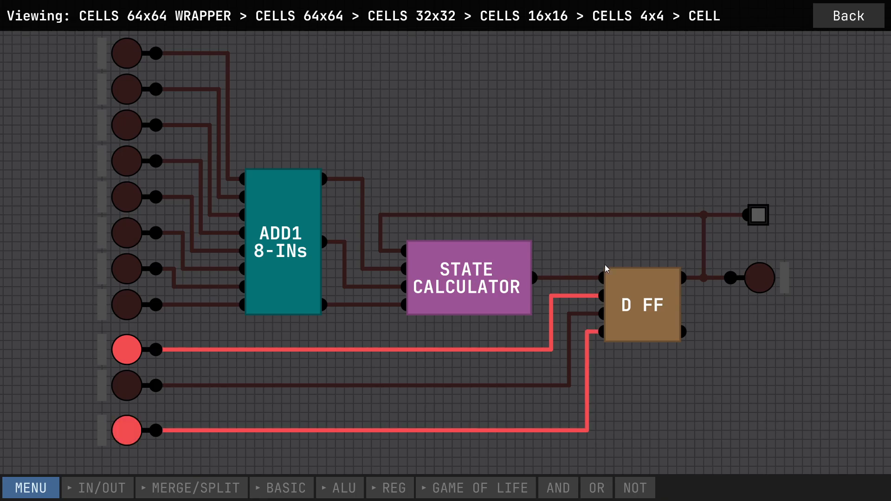
{"action": "mouse_move", "coordinate": [614, 290]}
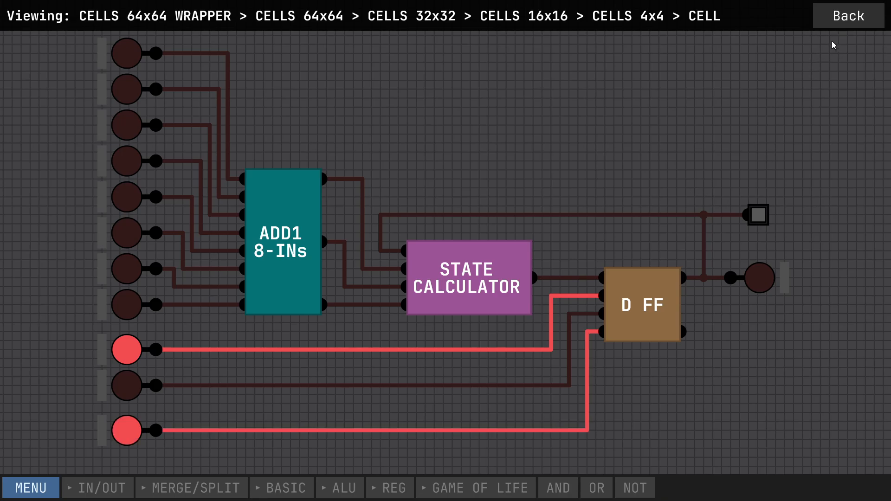
Step: Step back up the chip hierarchy to the CELLS 32x32 level
{"action": "left_click", "coordinate": [848, 16]}
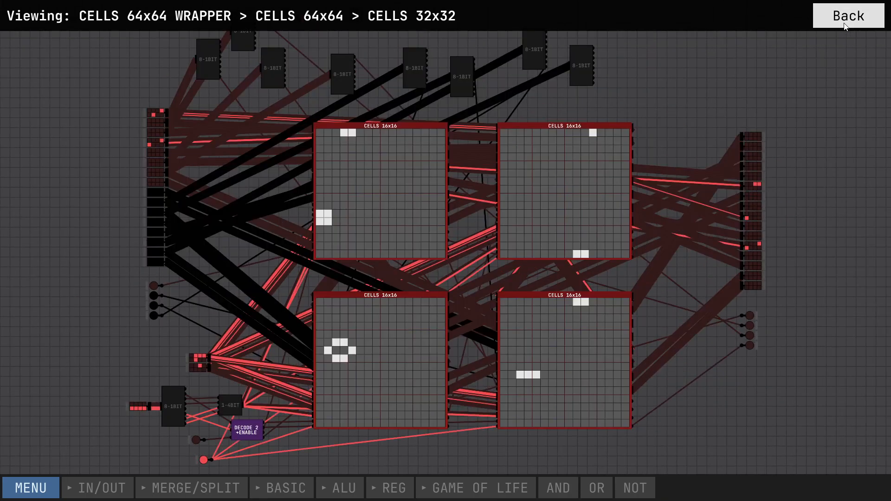